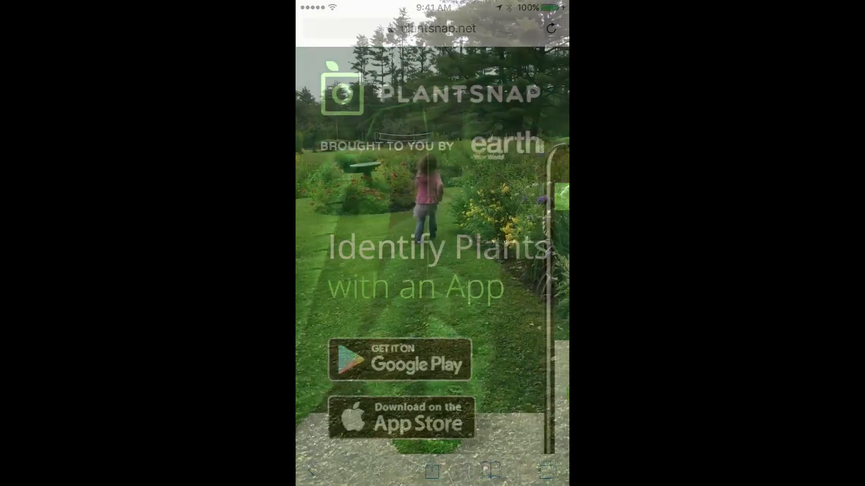
View the Hydrangea entry's details from the Trending plant species list.
left_click(377, 467)
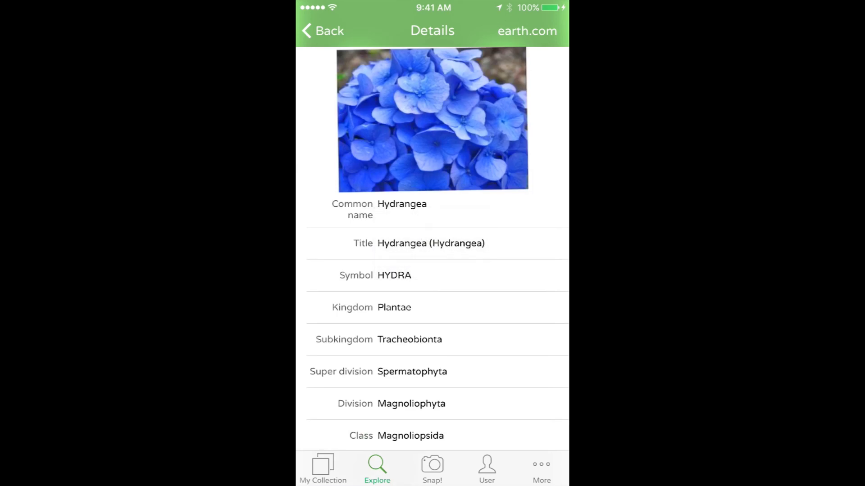
Check Hydrangea's Canadian range on the distribution map, then go back to Explore.
scroll("down", 3)
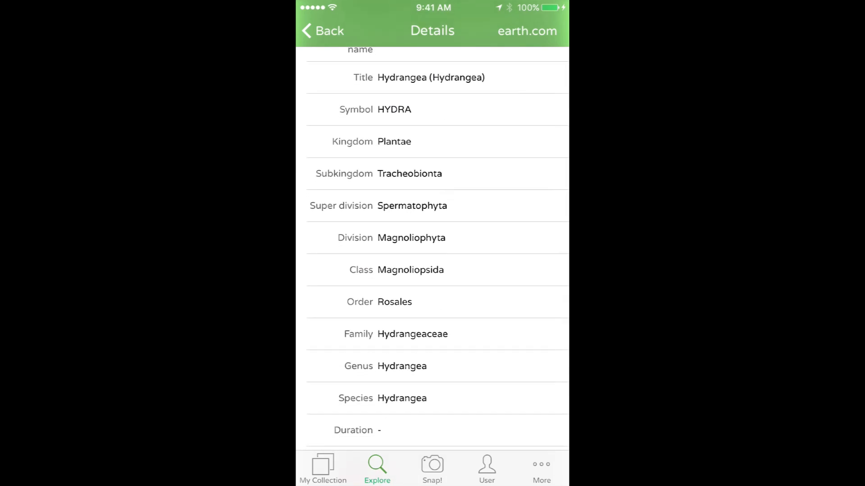
scroll("down", 3)
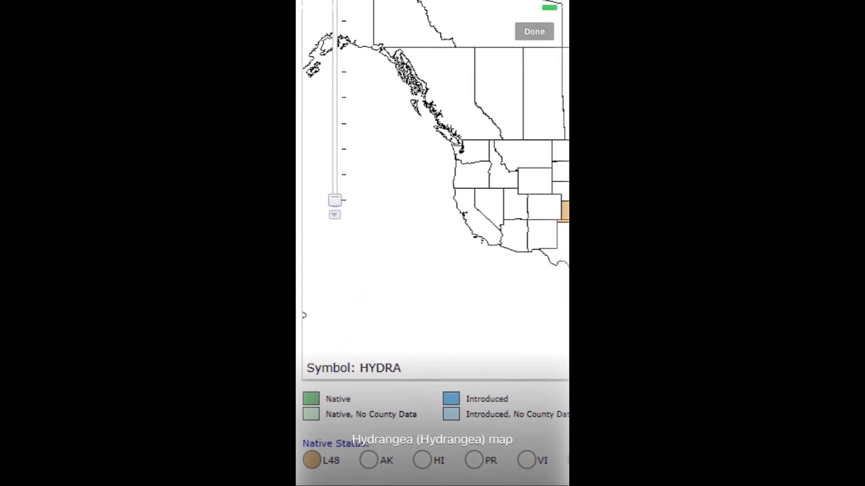
left_click(480, 460)
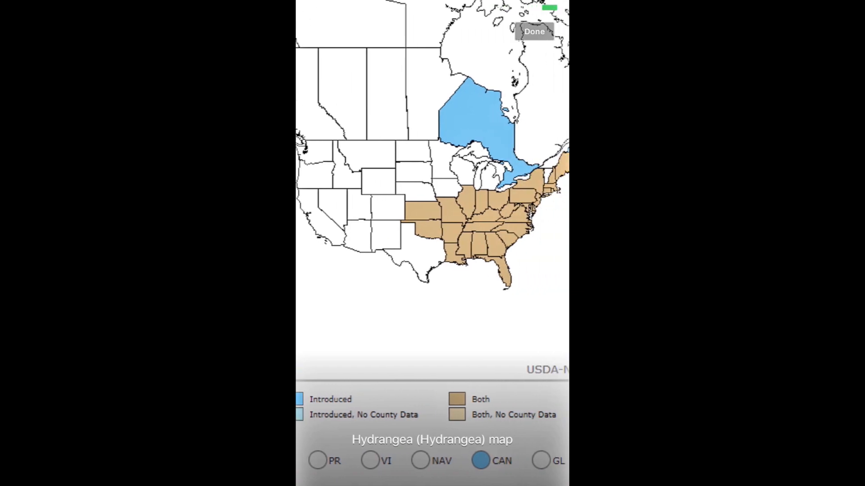
left_click(533, 31)
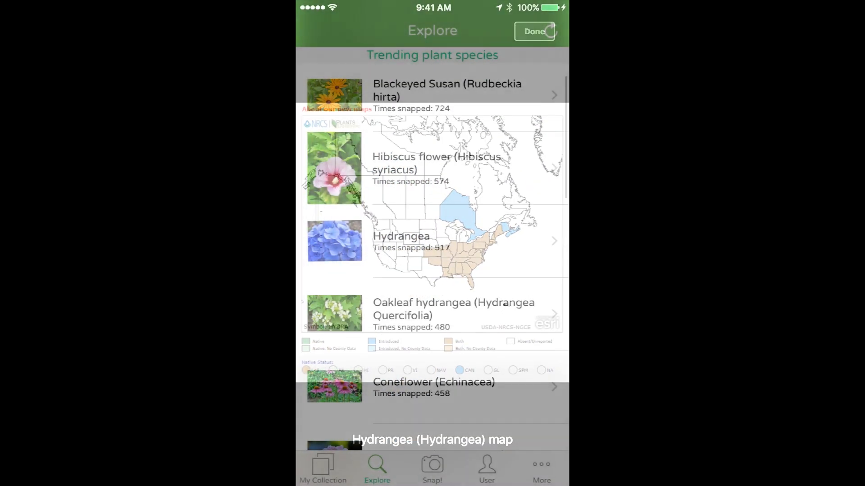
Submit the cropped orange flower photo from the library for identification.
left_click(432, 469)
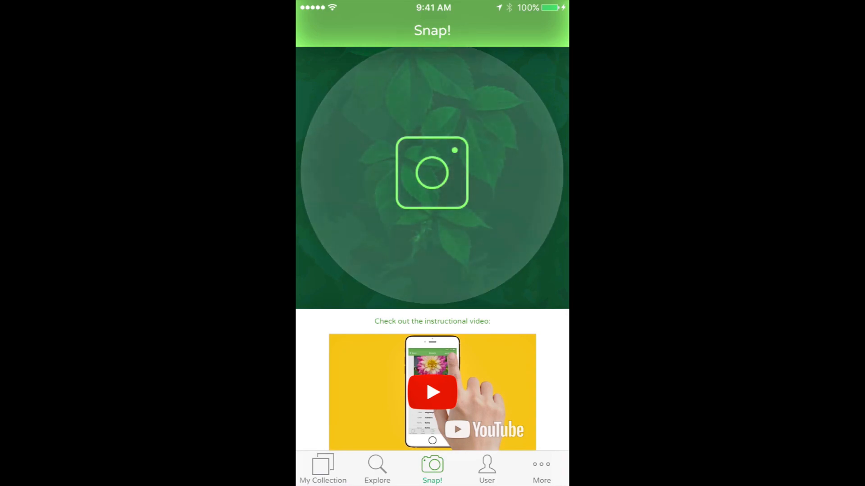
left_click(432, 173)
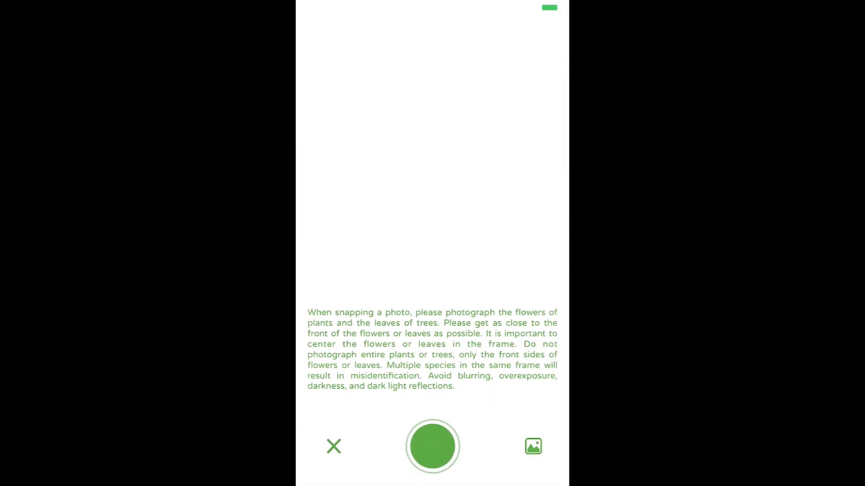
left_click(533, 446)
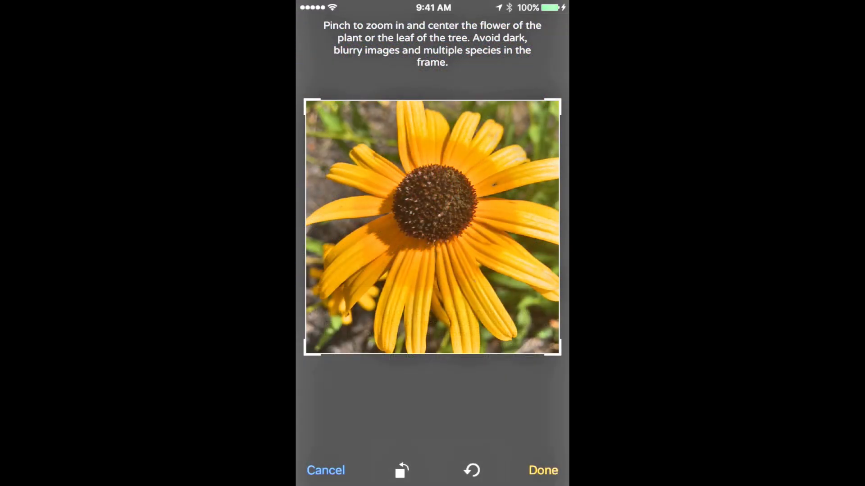
left_click(542, 470)
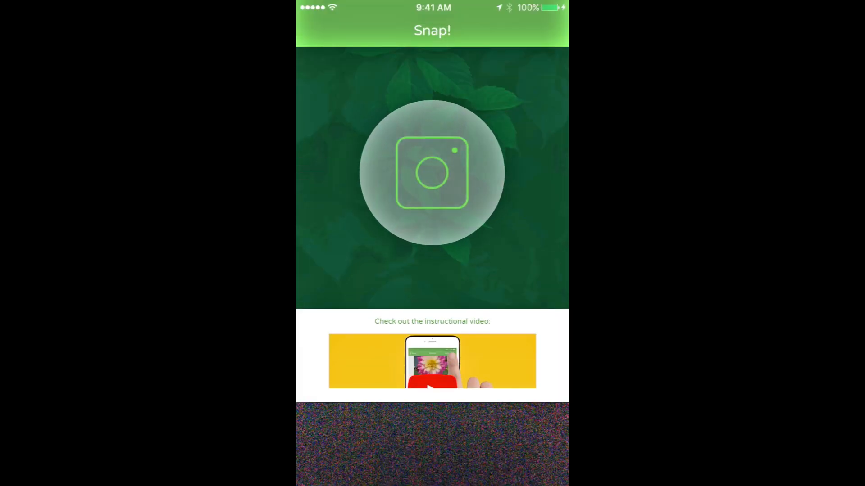
left_click(432, 173)
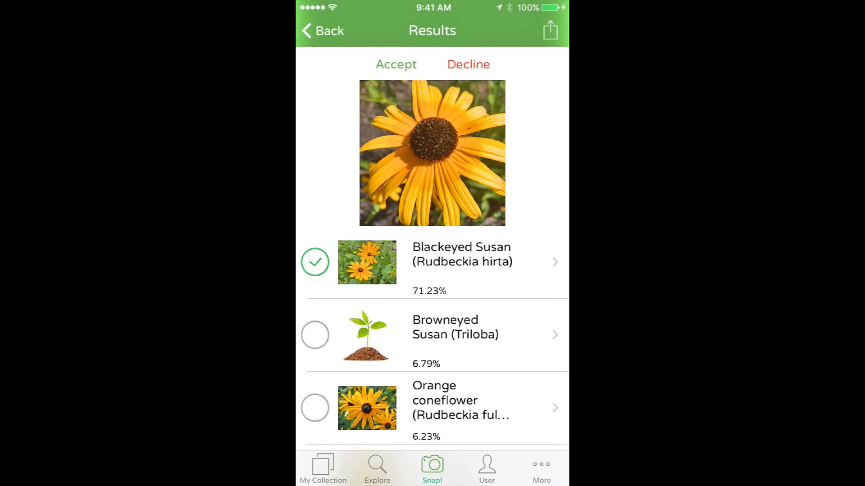
Compare the Blackeyed Susan and Orange coneflower matches and accept Orange coneflower.
left_click(462, 263)
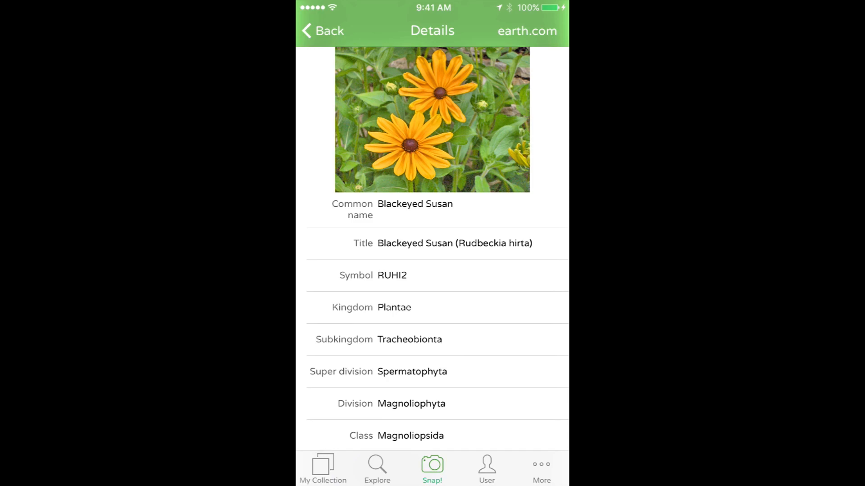
left_click(322, 30)
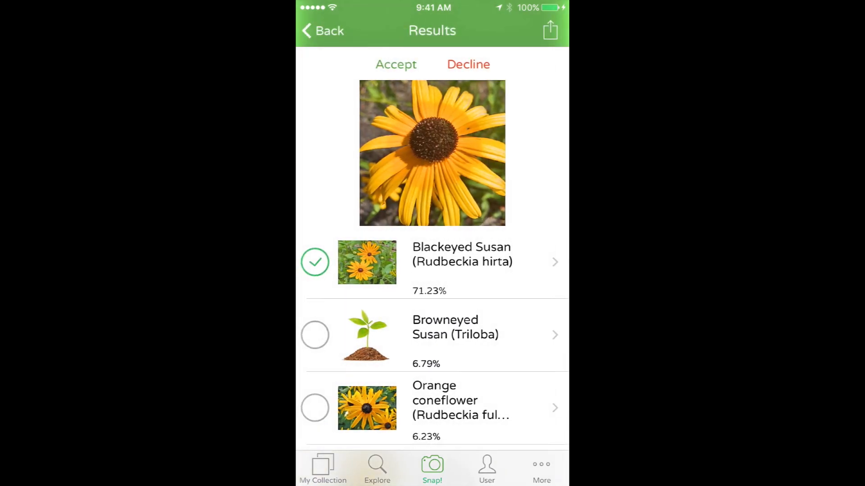
left_click(432, 407)
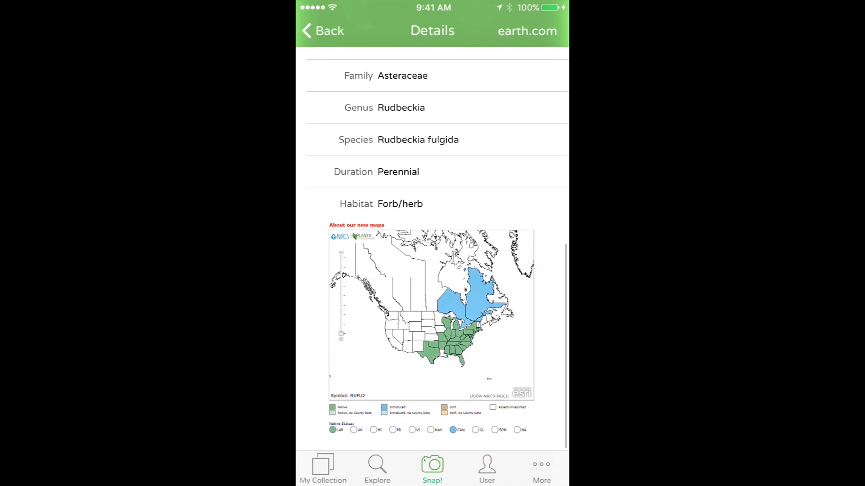
scroll("up", 3)
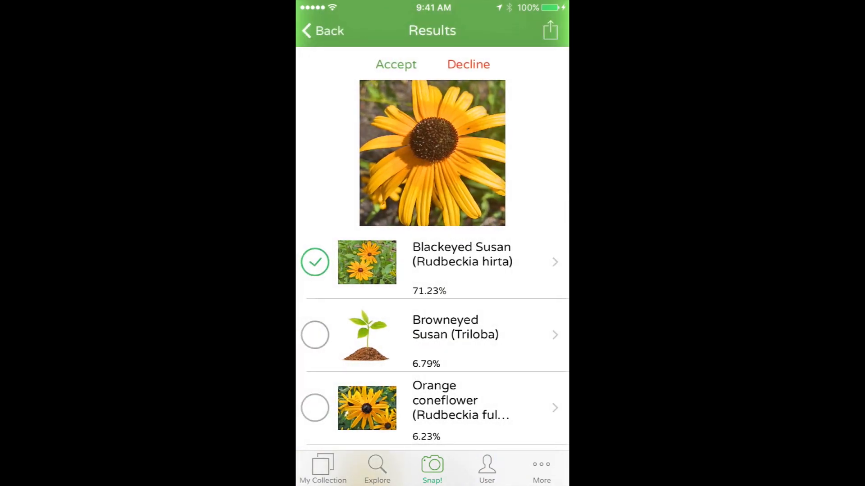
left_click(315, 408)
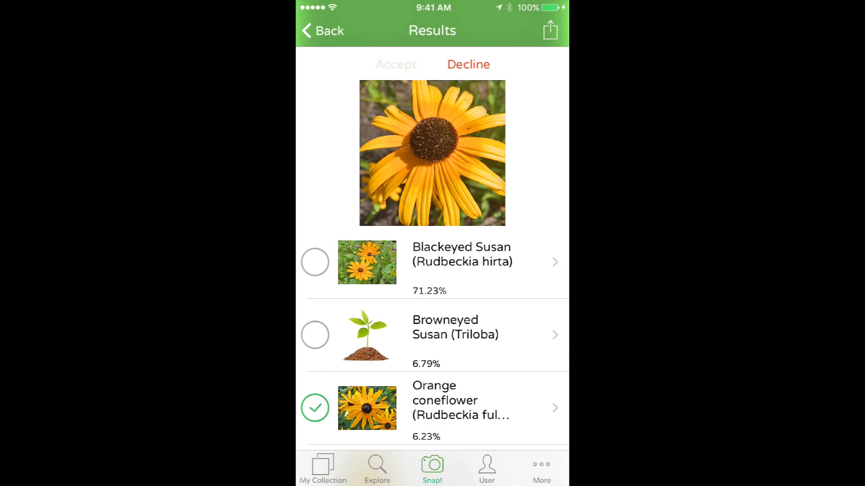
left_click(432, 468)
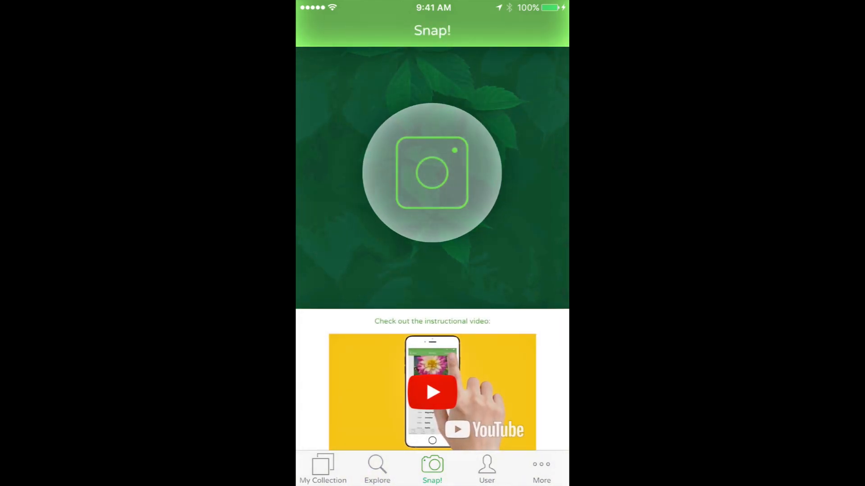
Submit the pink berry stem photo from the Plantsnap album for identification.
left_click(432, 172)
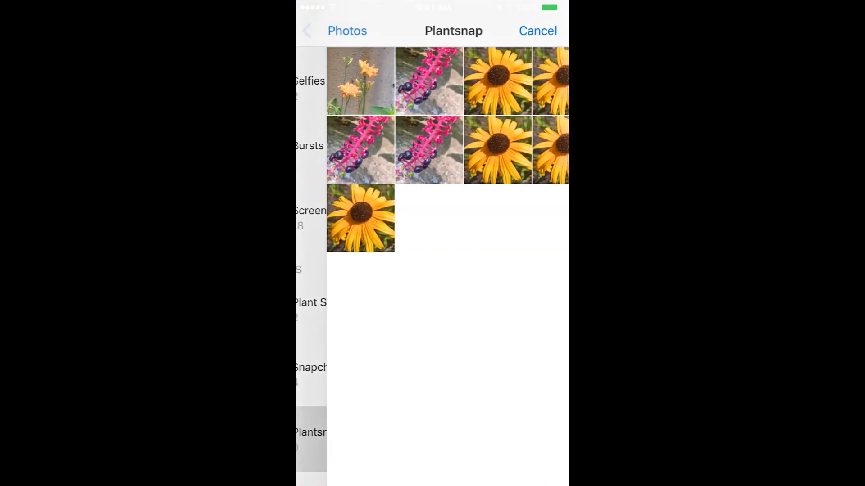
left_click(537, 30)
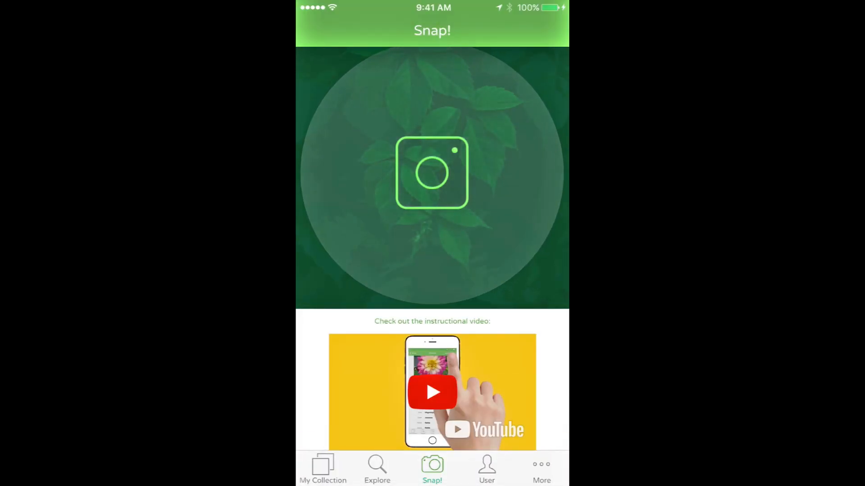
left_click(431, 173)
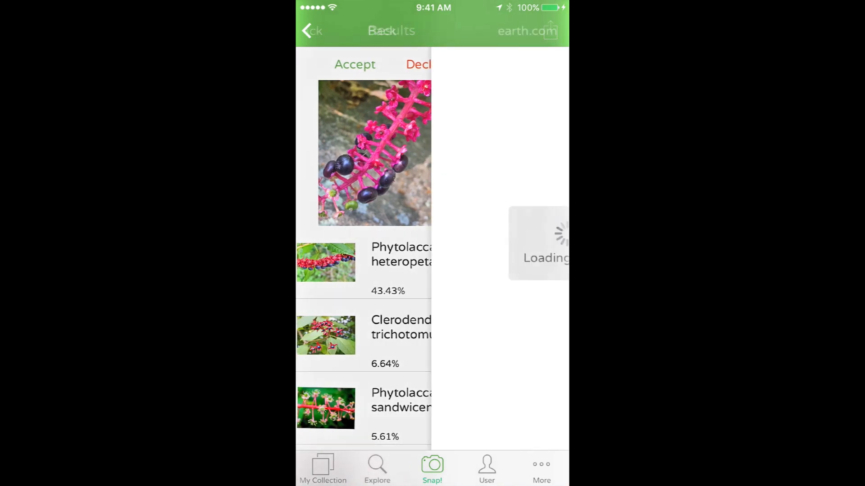
Review the Phytolacca heteropetala match details and accept it as the identification.
left_click(387, 262)
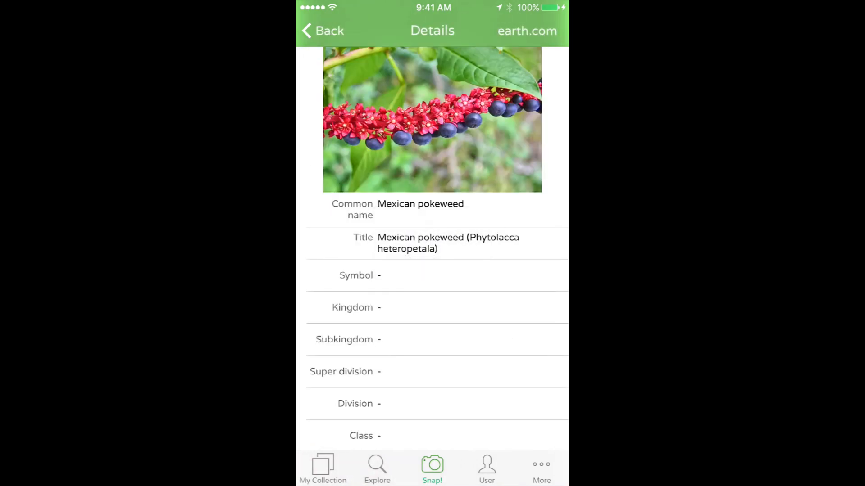
left_click(322, 31)
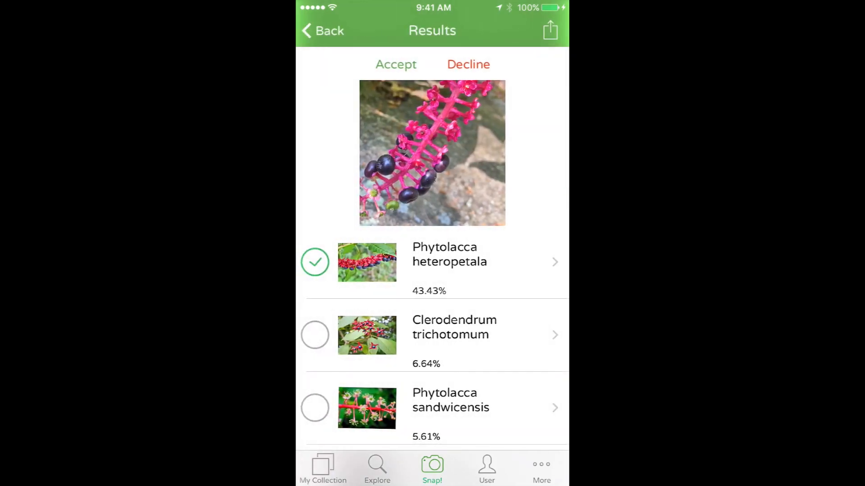
left_click(395, 64)
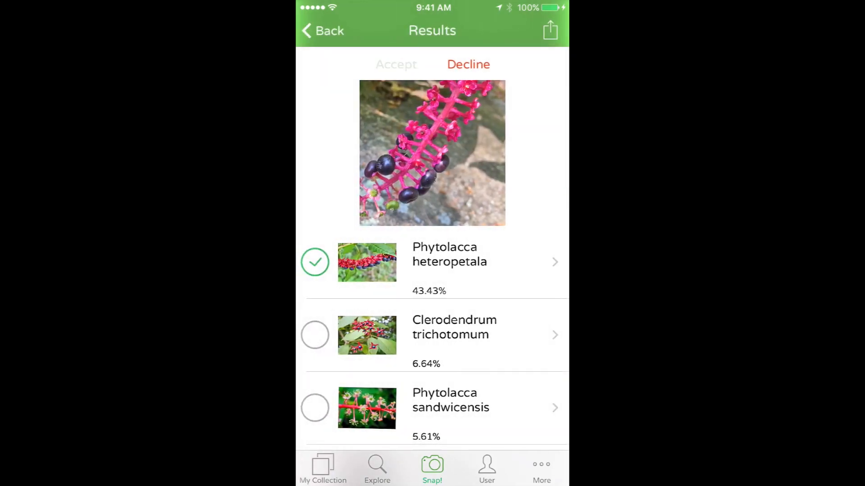
left_click(433, 465)
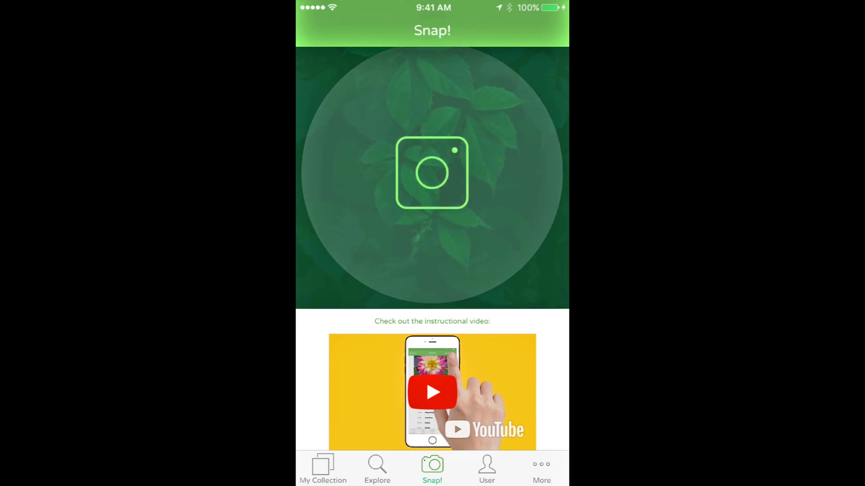
Browse My Collection showing the new Phytolacca heteropetala and Orange coneflower entries.
left_click(322, 468)
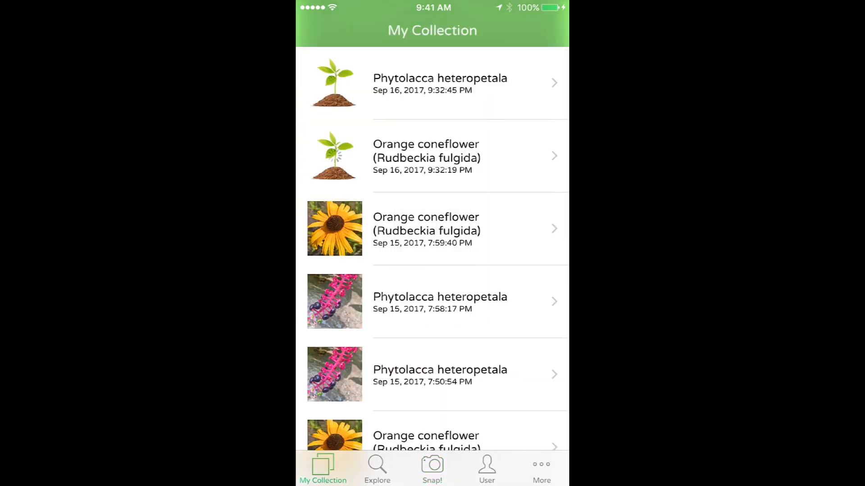
scroll("down", 3)
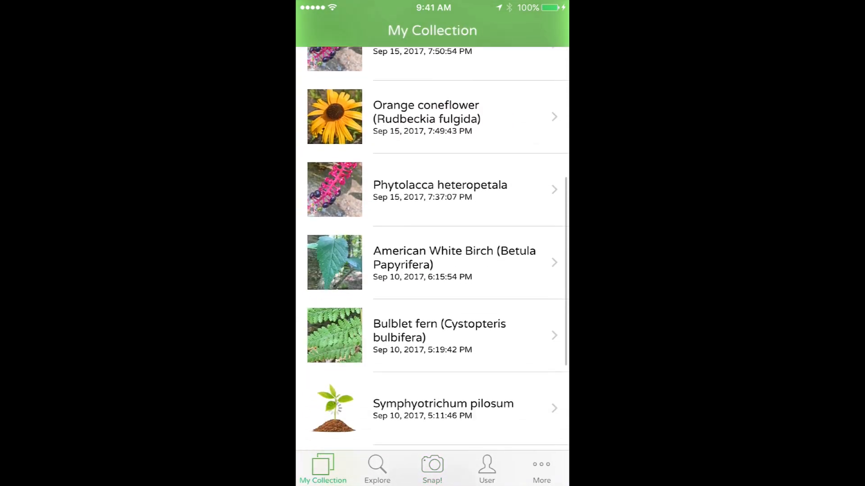